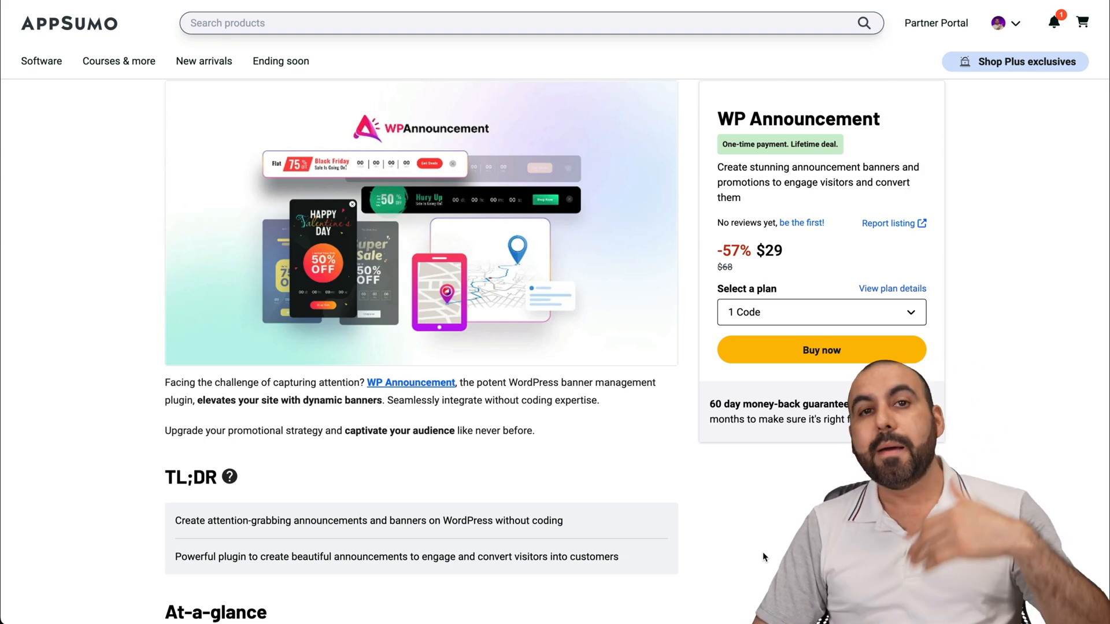
Step: Review the AppSumo WP Announcement deal's Plans & features, comparing Plan 1 and Plan 2
{"action": "scroll", "scroll_direction": "down", "scroll_amount": 3}
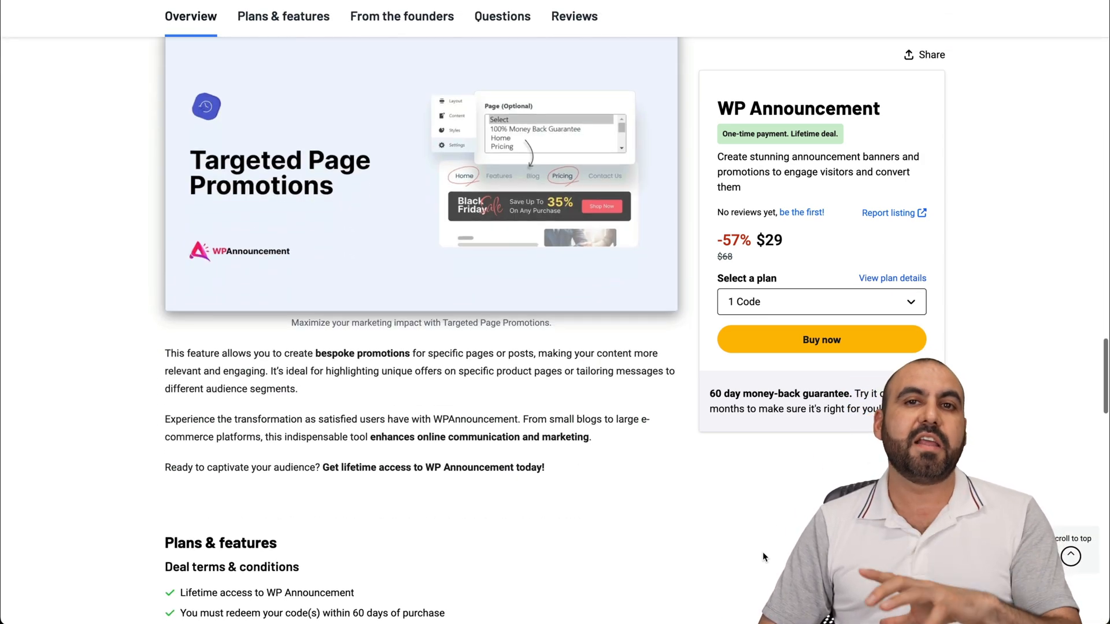
{"action": "left_click", "coordinate": [283, 16]}
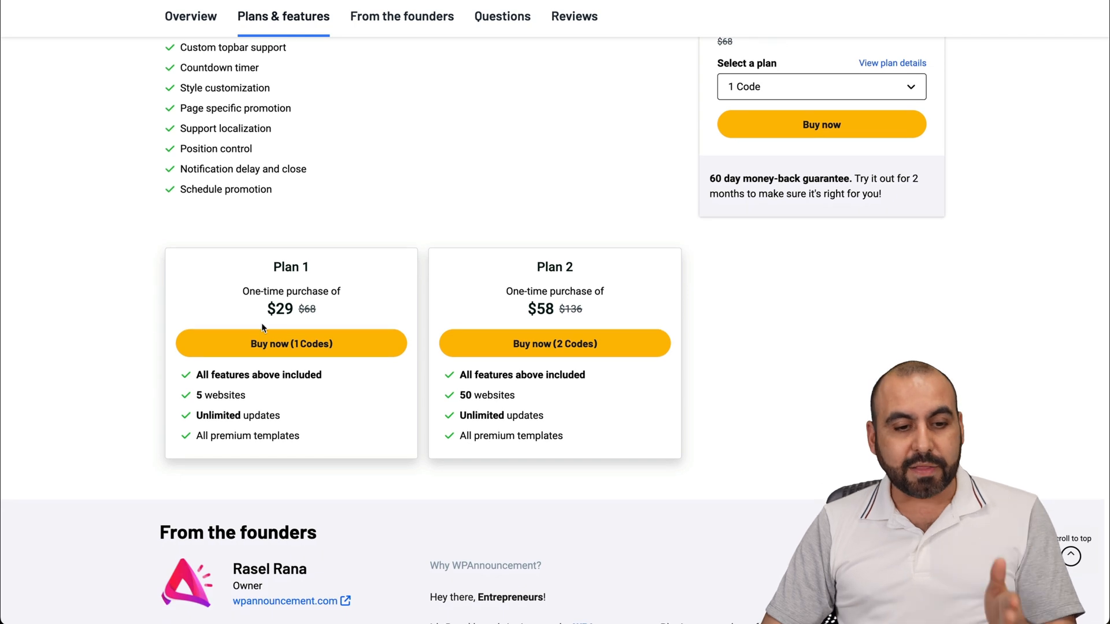
{"action": "double_click", "coordinate": [220, 395]}
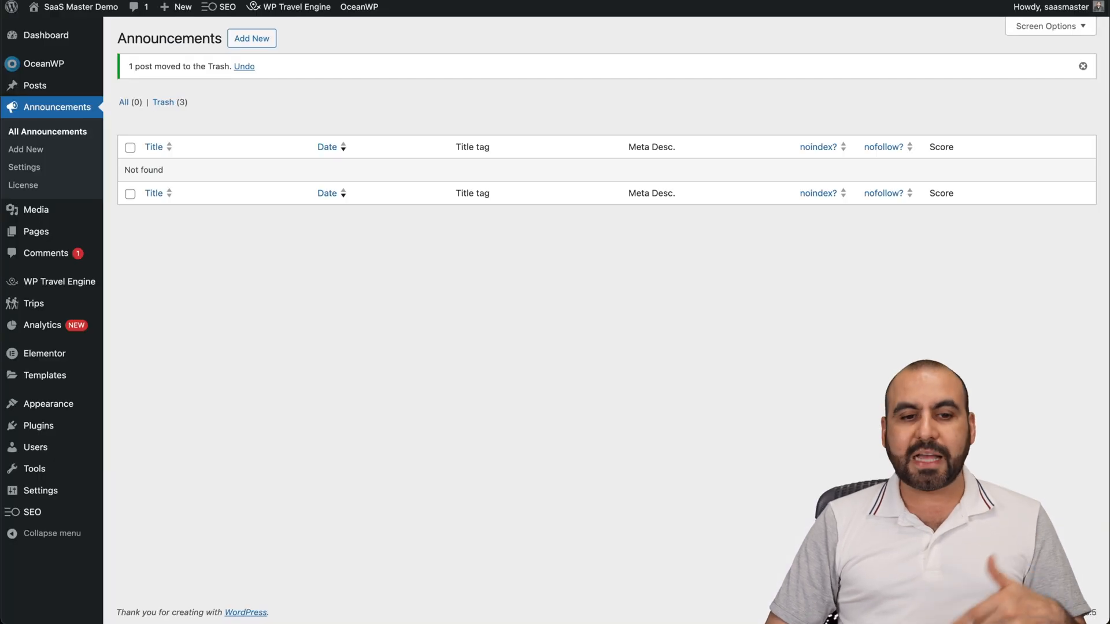
{"action": "mouse_move", "coordinate": [529, 464]}
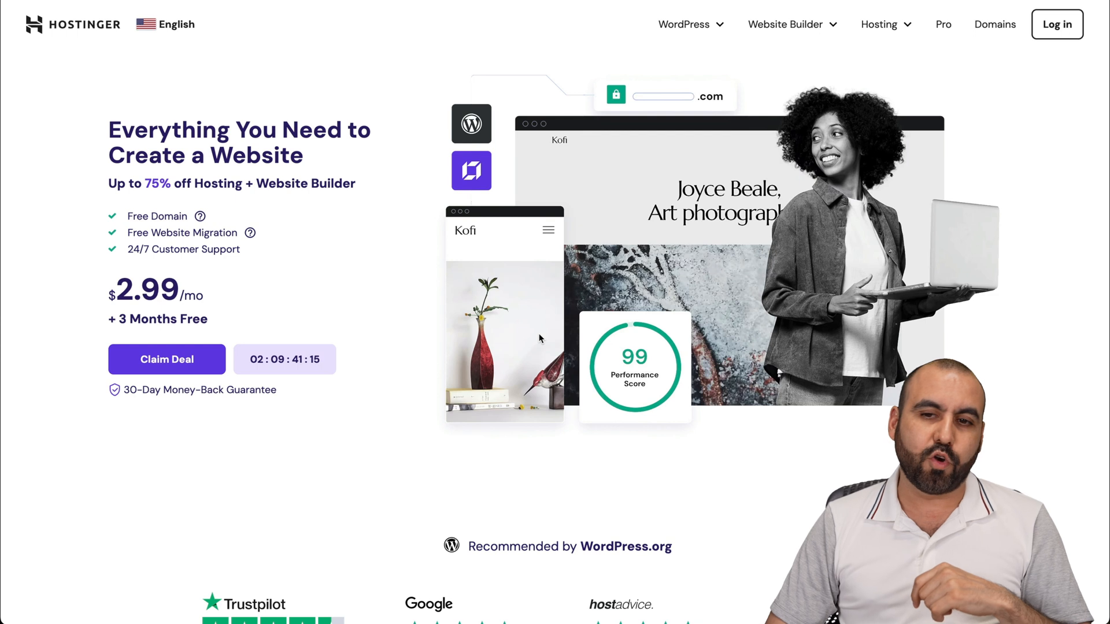
Step: Choose the Business Web Hosting plan from Hostinger's hosting plans
{"action": "left_click", "coordinate": [878, 24]}
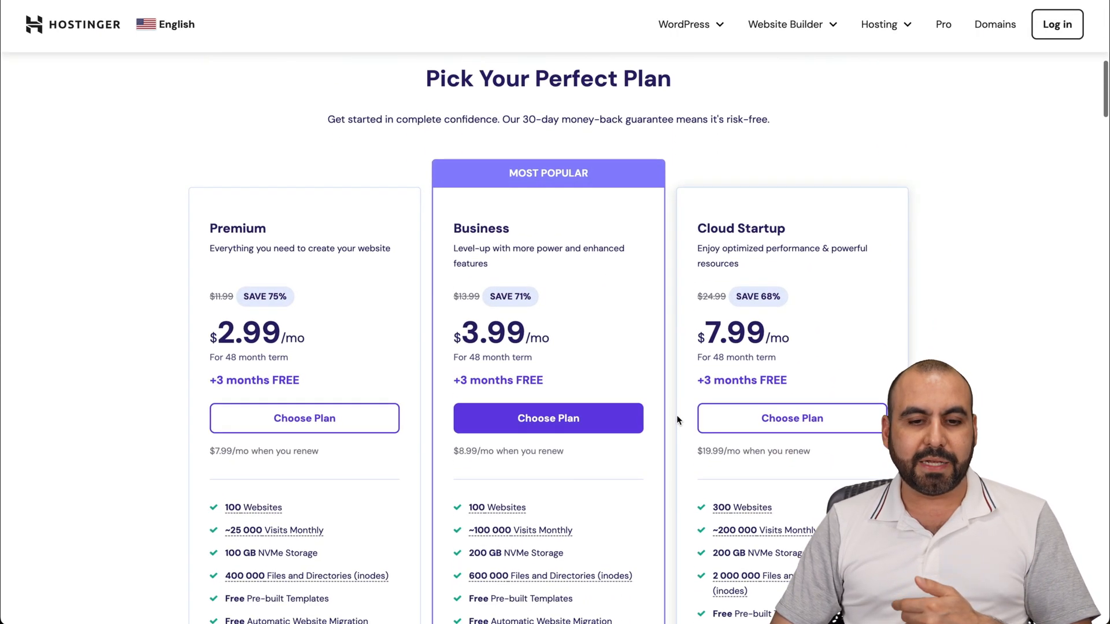
{"action": "scroll", "scroll_direction": "down", "scroll_amount": 3}
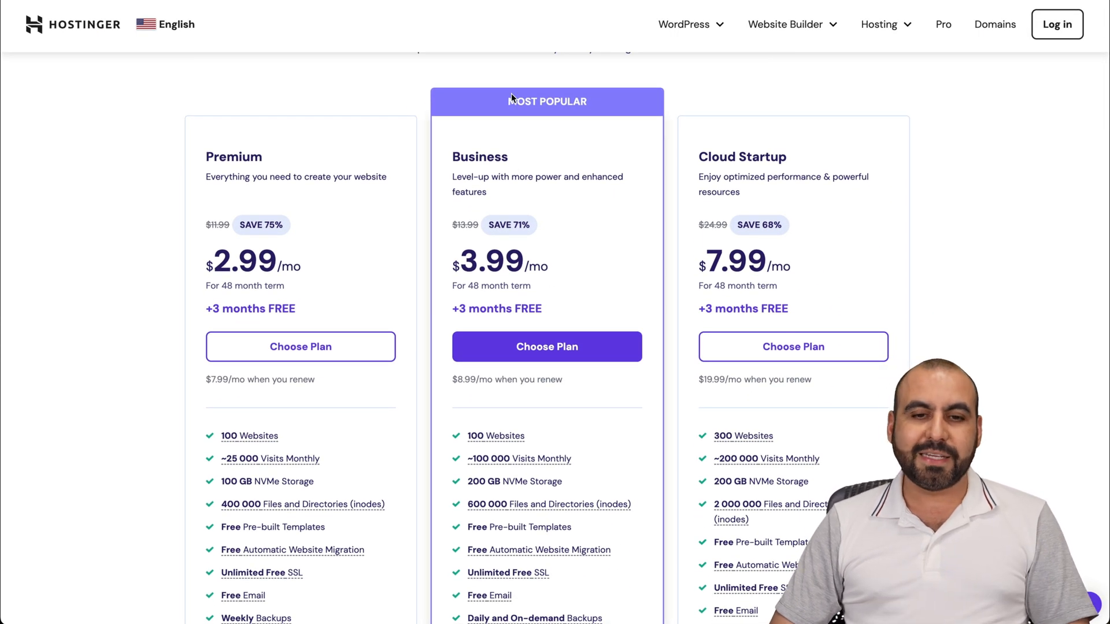
{"action": "mouse_move", "coordinate": [562, 356]}
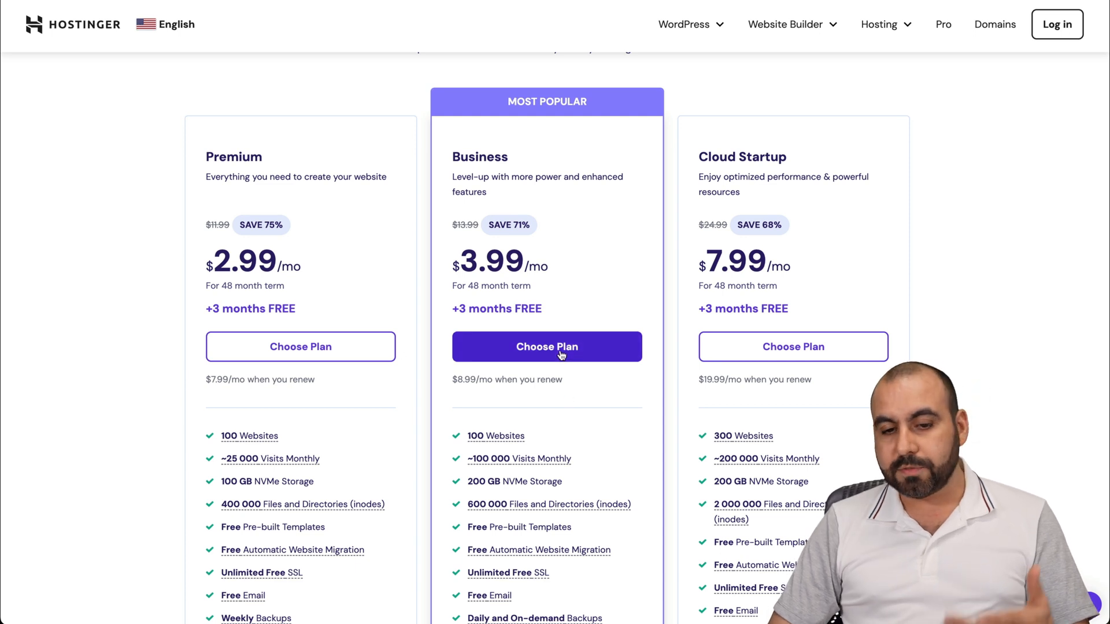
{"action": "left_click", "coordinate": [547, 346]}
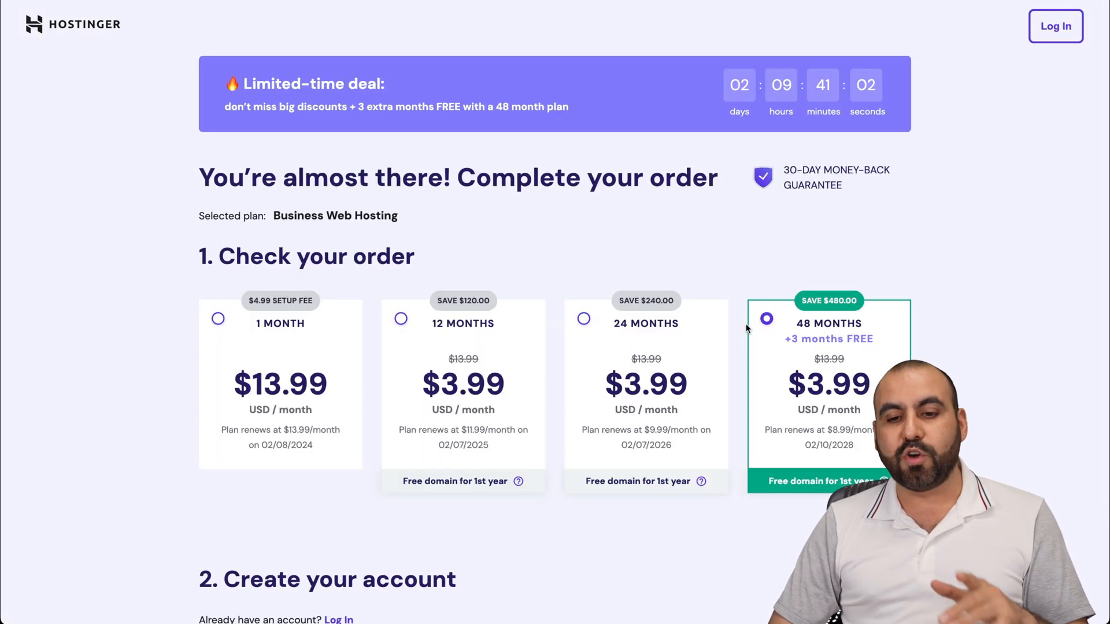
Step: Enter coupon code SAASMASTER on the 48-month Business plan checkout
{"action": "scroll", "scroll_direction": "down", "scroll_amount": 3}
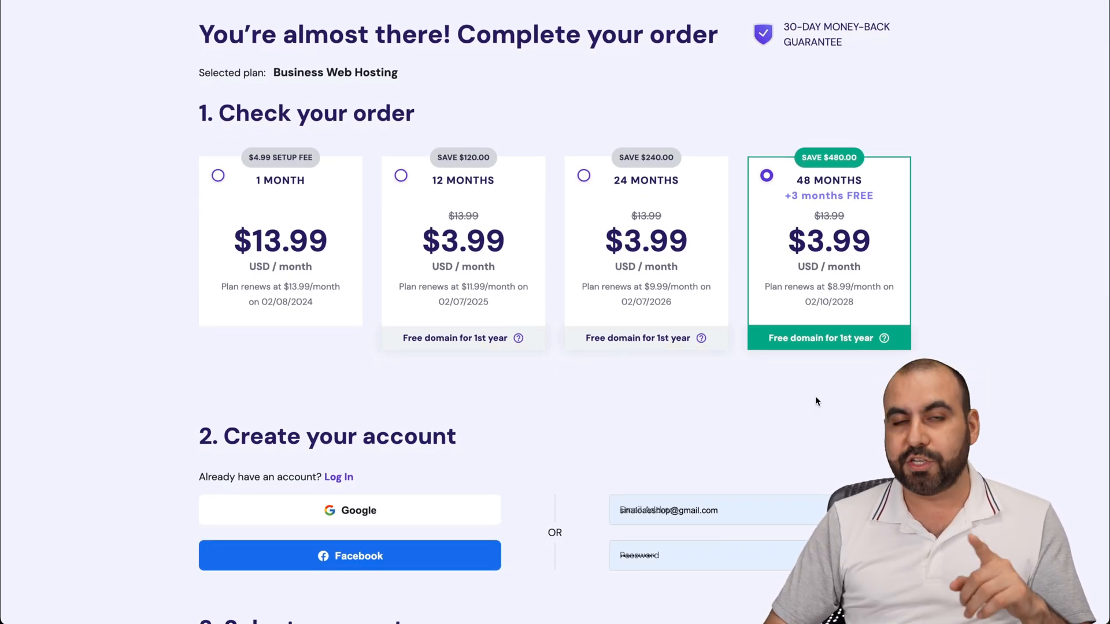
{"action": "scroll", "scroll_direction": "down", "scroll_amount": 3}
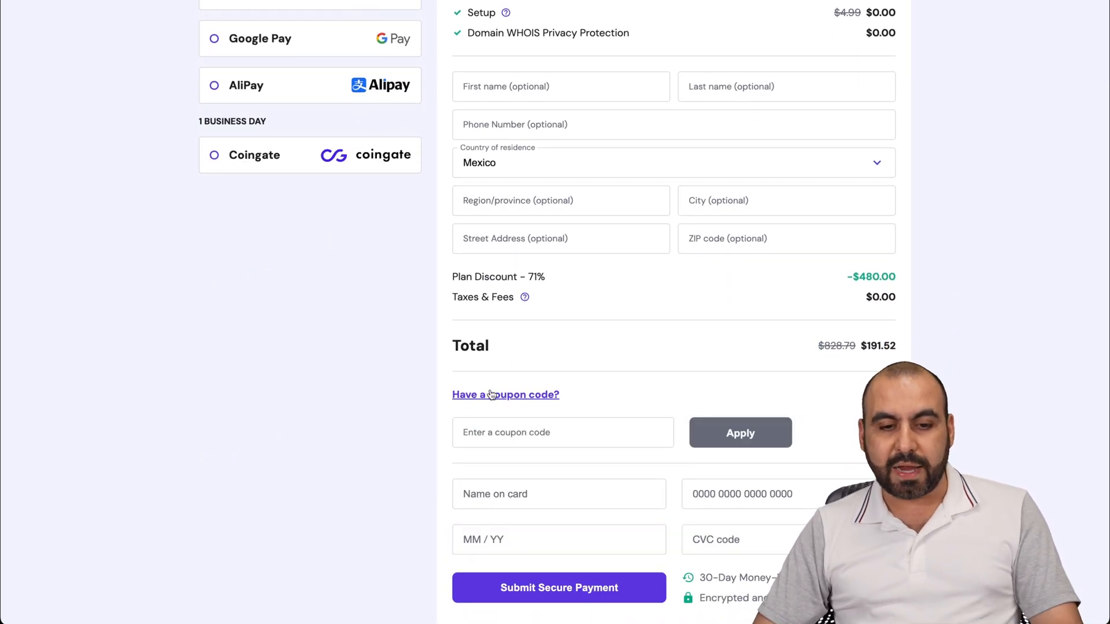
{"action": "type", "text": "SAASMASTER"}
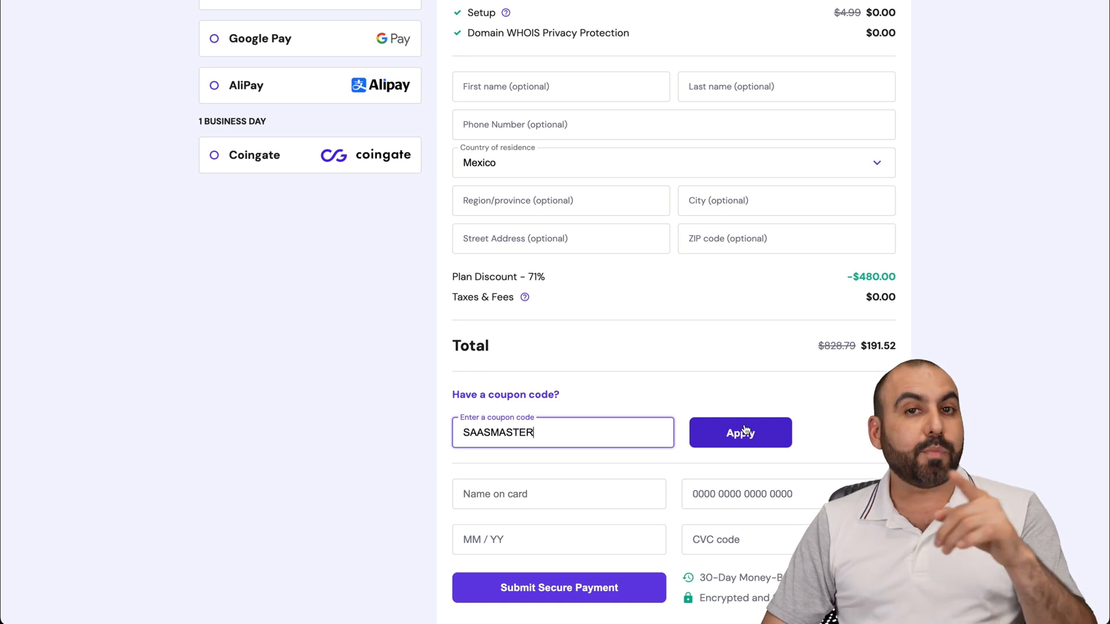
{"action": "mouse_move", "coordinate": [809, 11]}
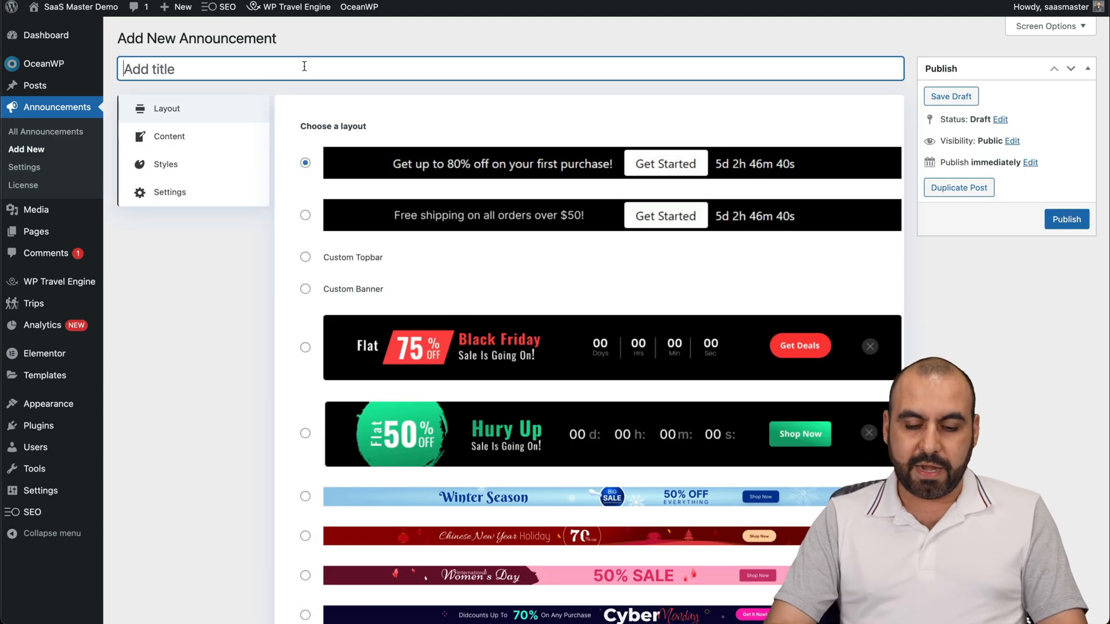
Step: Title the new announcement 'Test' and select the Black Friday layout
{"action": "type", "text": "Test"}
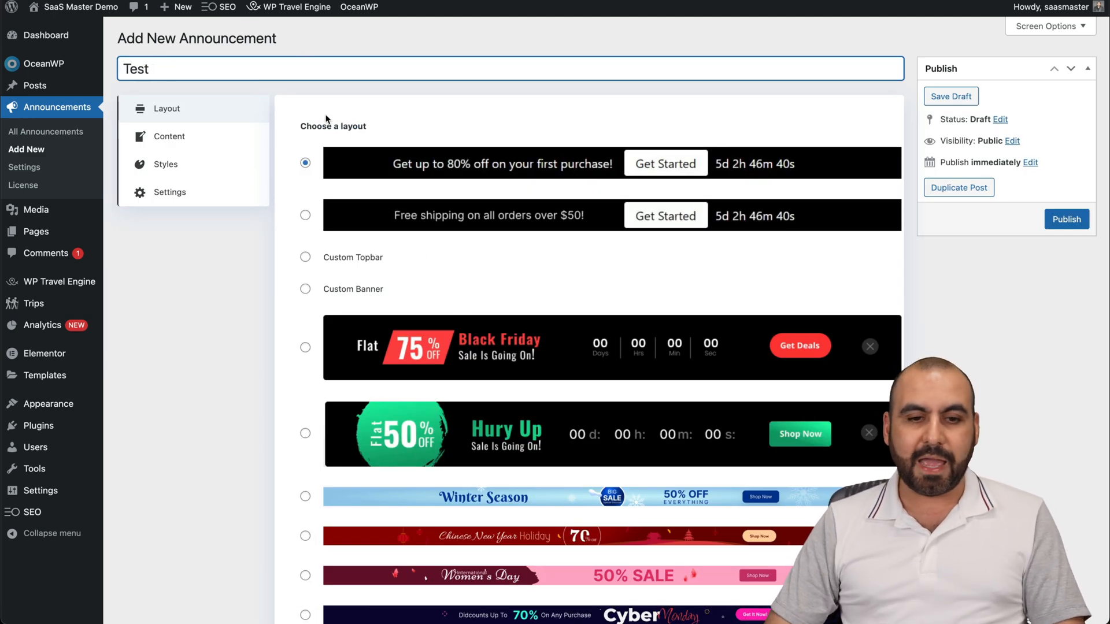
{"action": "scroll", "scroll_direction": "down", "scroll_amount": 3}
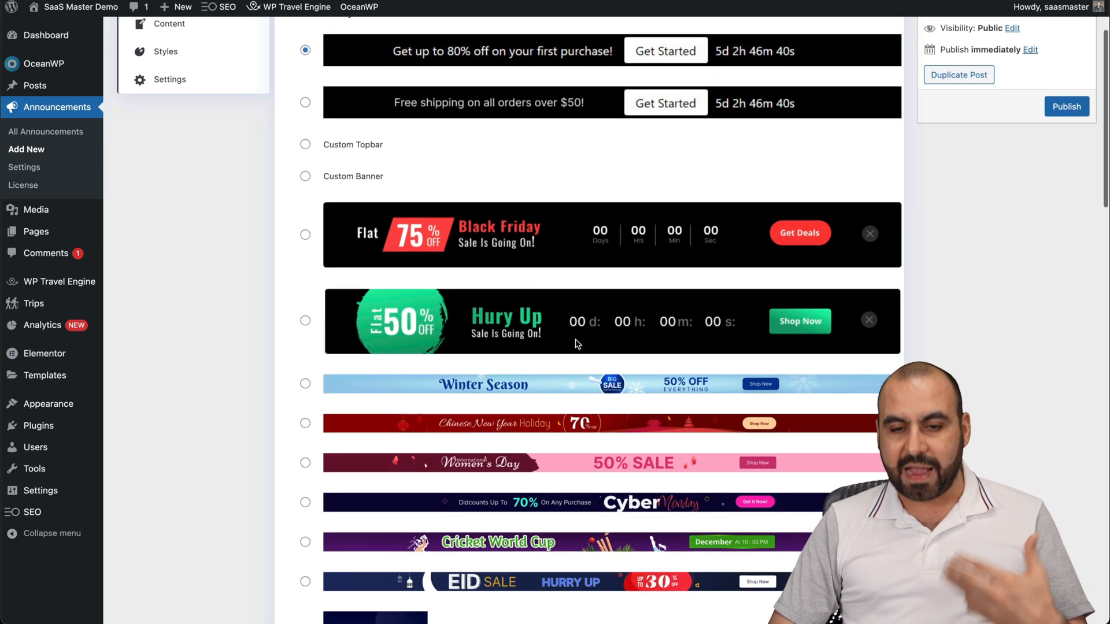
{"action": "scroll", "scroll_direction": "down", "scroll_amount": 3}
{"action": "type", "text": "Test"}
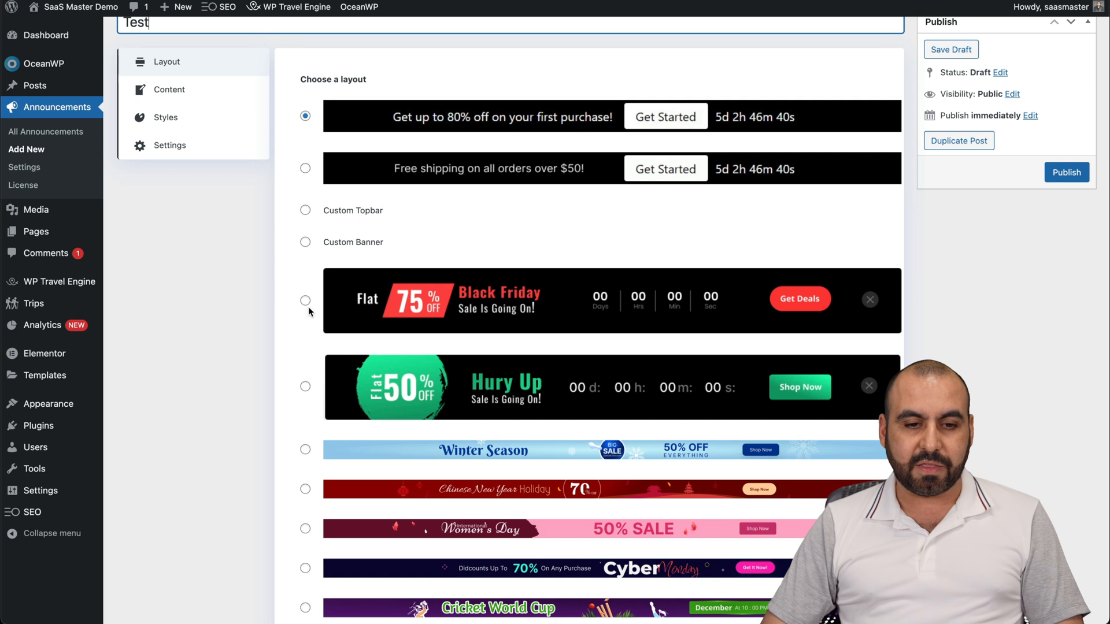
{"action": "left_click", "coordinate": [305, 301]}
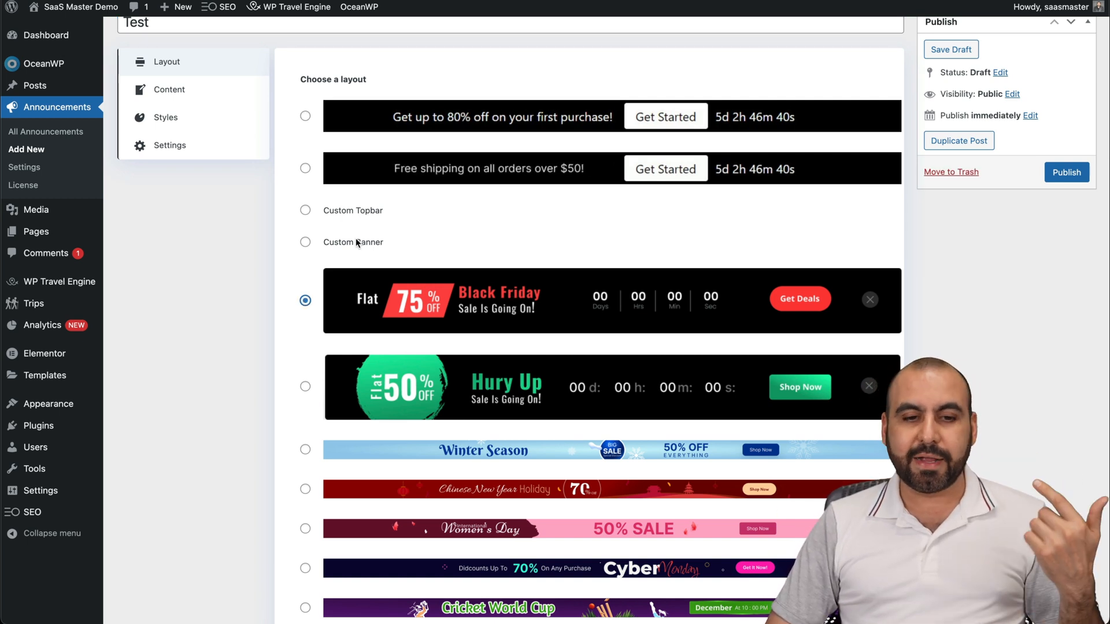
{"action": "mouse_move", "coordinate": [411, 242]}
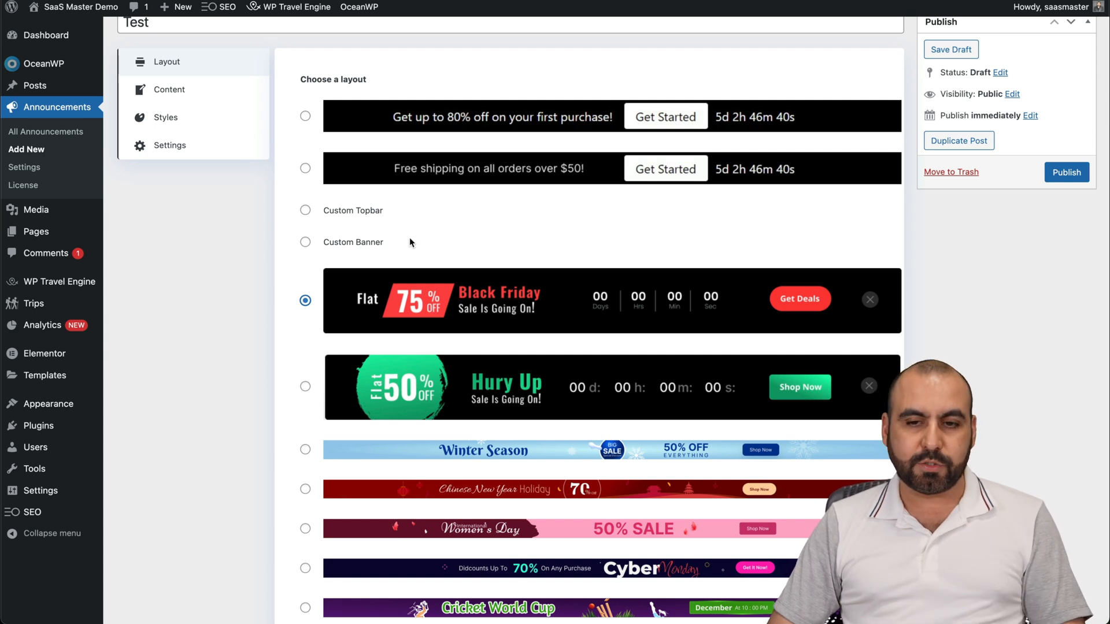
{"action": "left_click", "coordinate": [168, 90]}
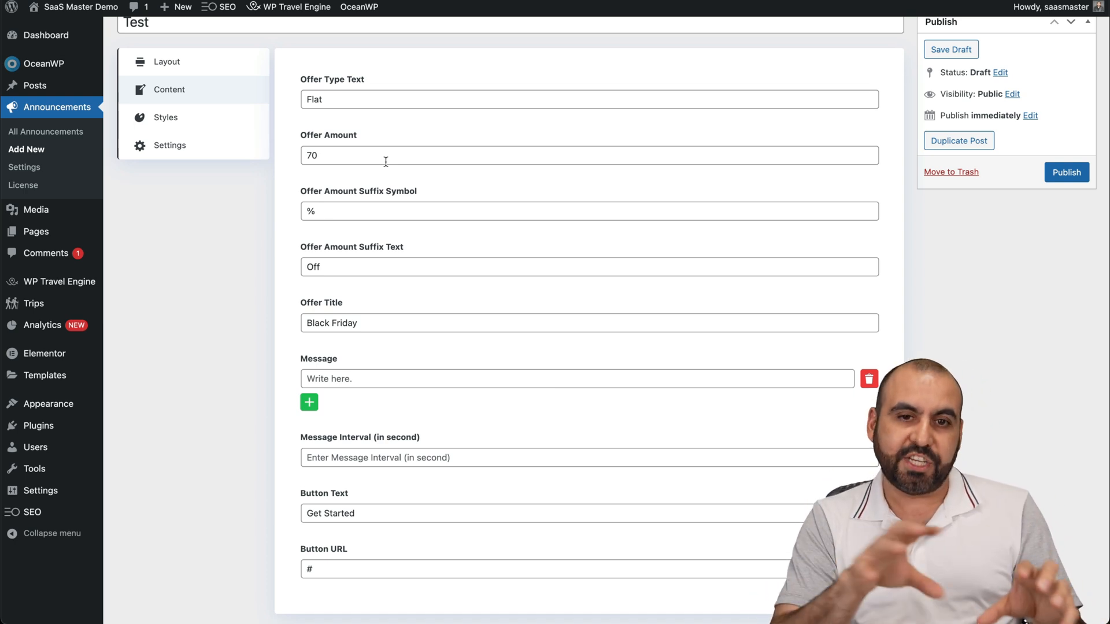
Step: Change the offer from 70% to 40% Off, title SumoDay, button text Get OFFER
{"action": "double_click", "coordinate": [312, 155]}
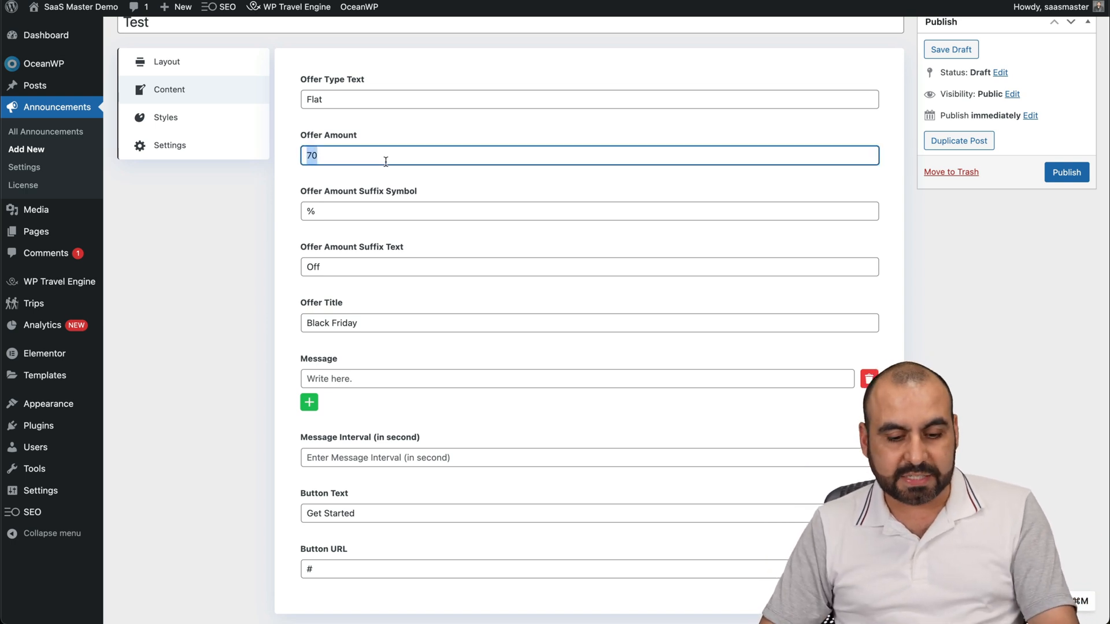
{"action": "type", "text": "40"}
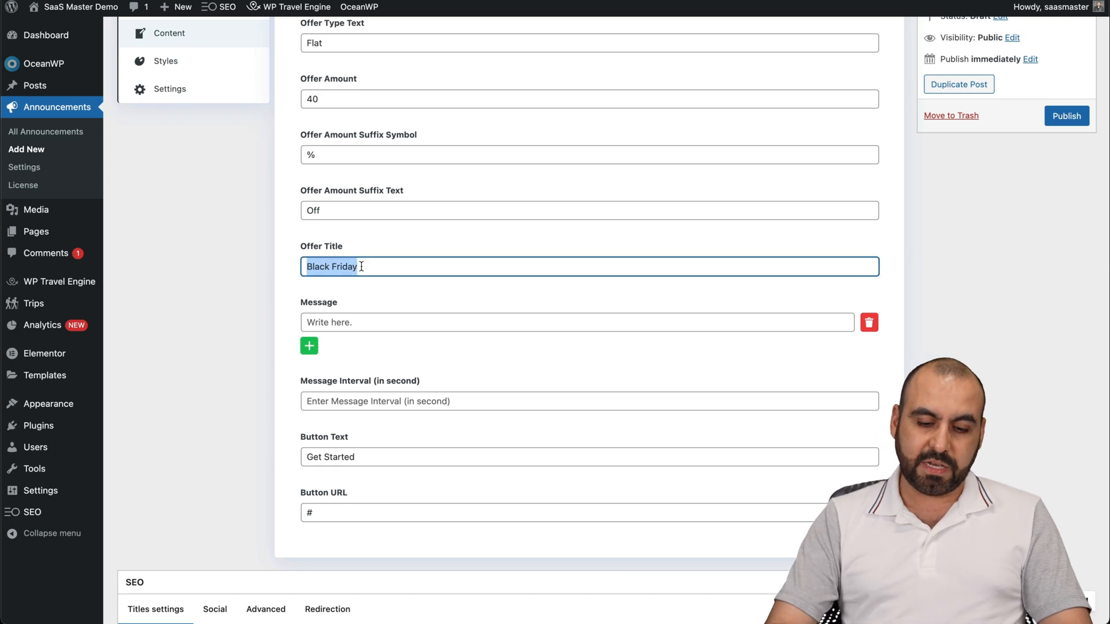
{"action": "type", "text": "SumoDay"}
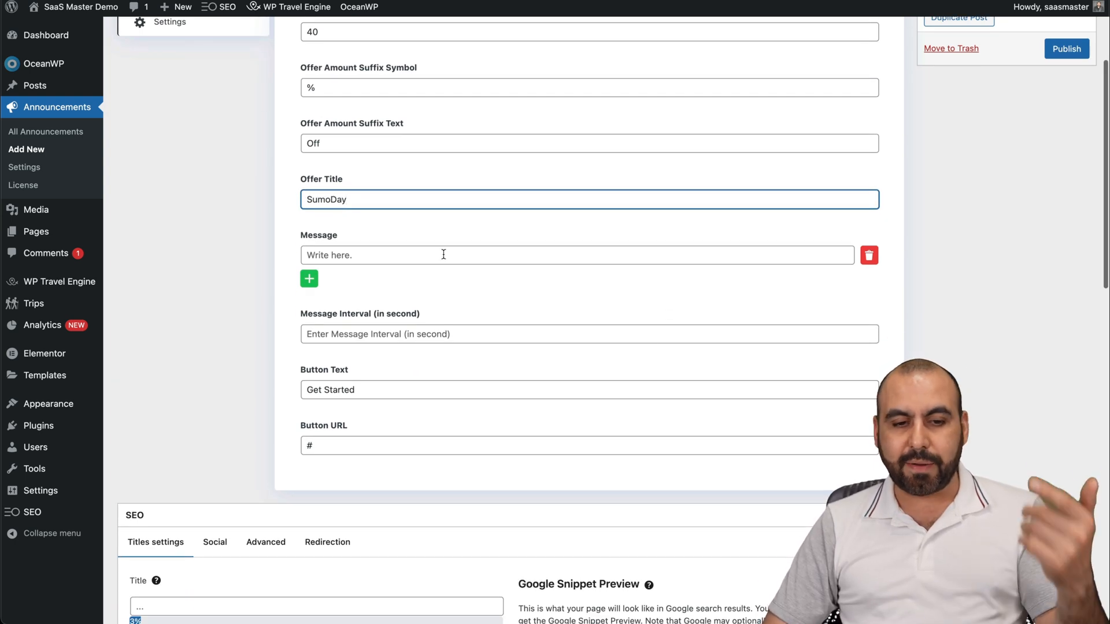
{"action": "mouse_move", "coordinate": [397, 335]}
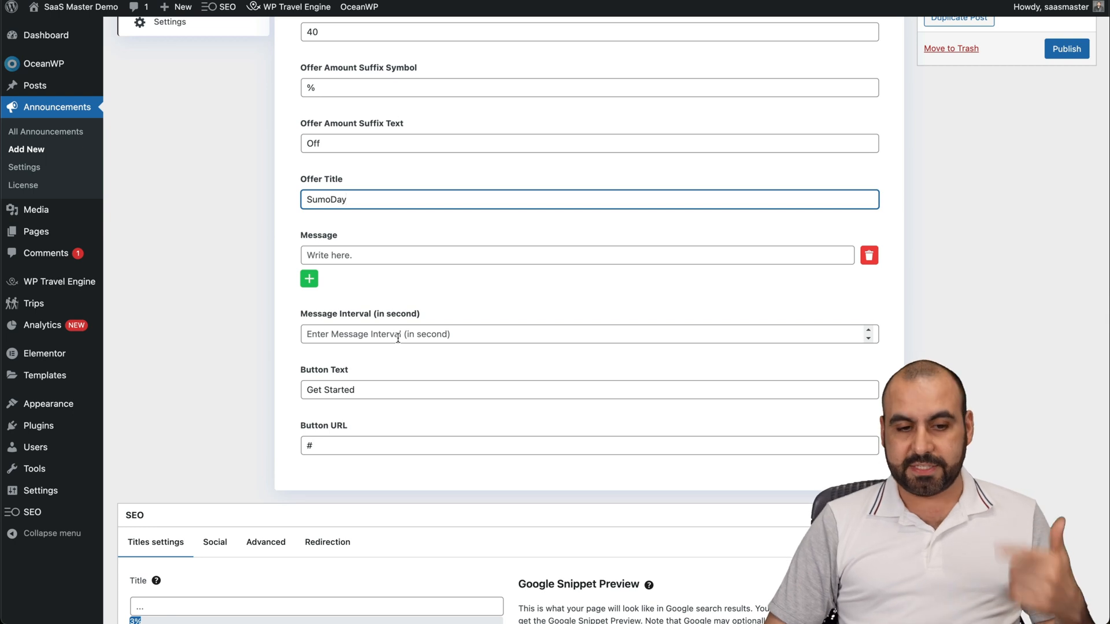
{"action": "double_click", "coordinate": [330, 389]}
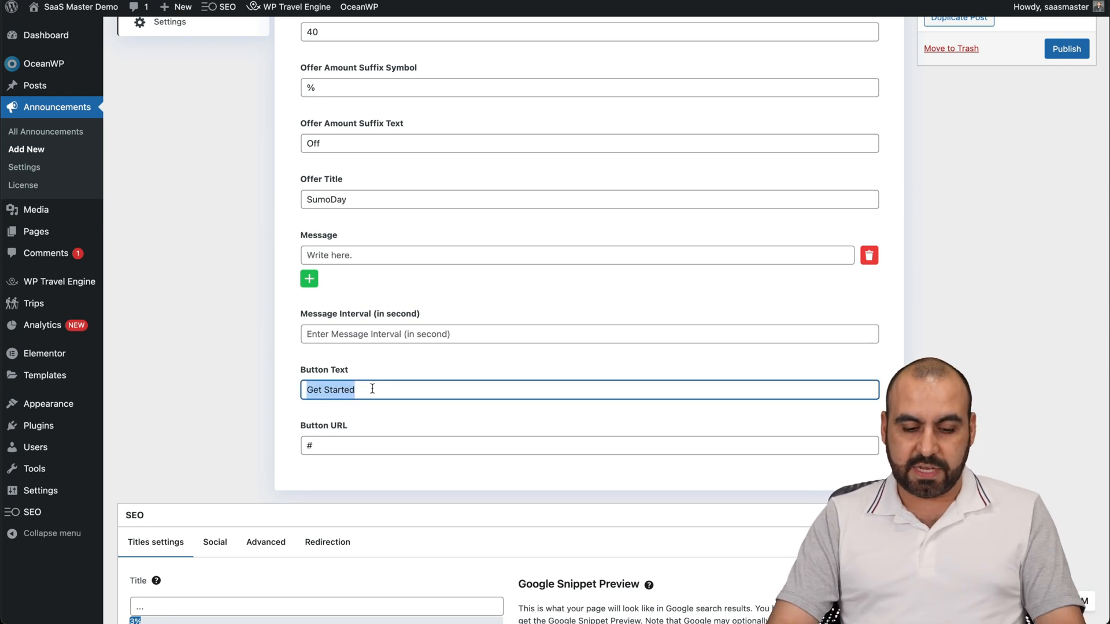
{"action": "type", "text": "Get OFFER"}
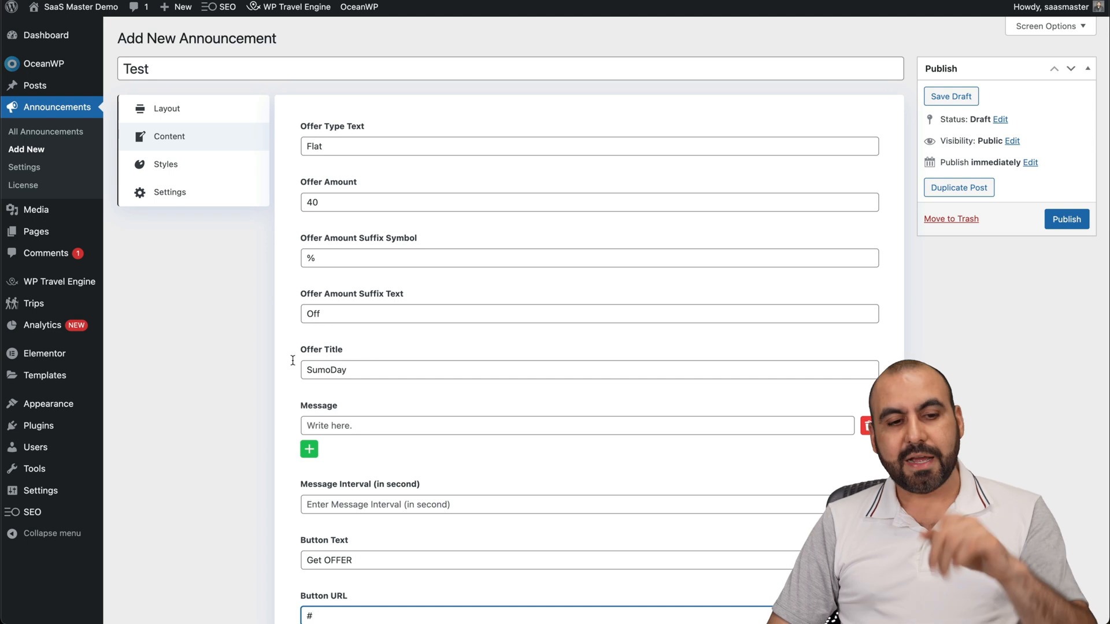
Step: Review the Styles tab: position Top, sticky Yes, red title text, black background
{"action": "left_click", "coordinate": [165, 164]}
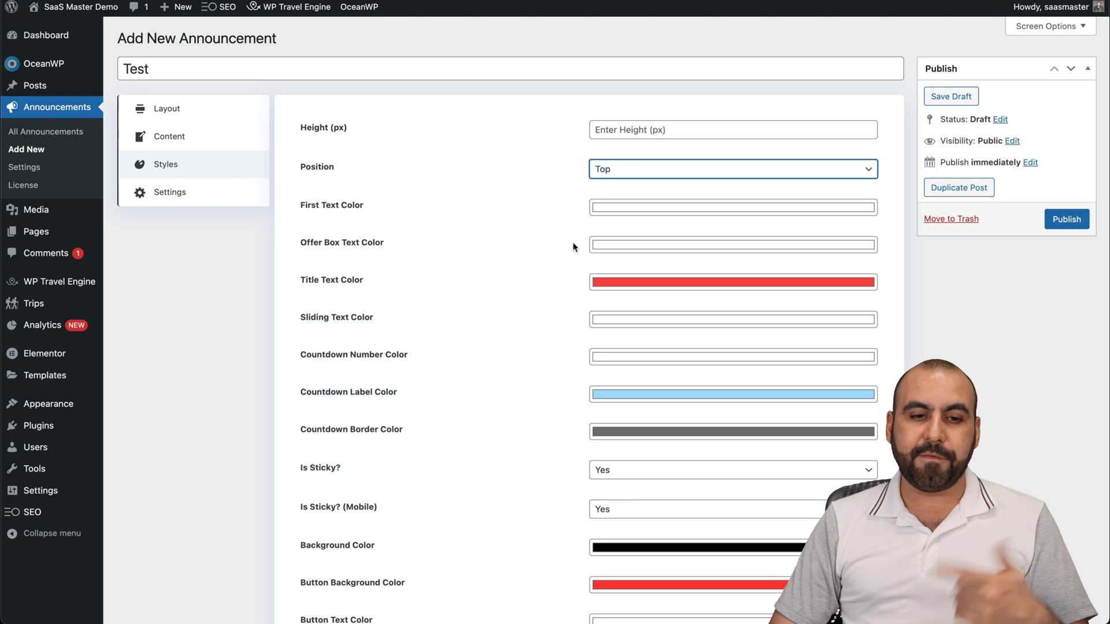
{"action": "scroll", "scroll_direction": "down", "scroll_amount": 3}
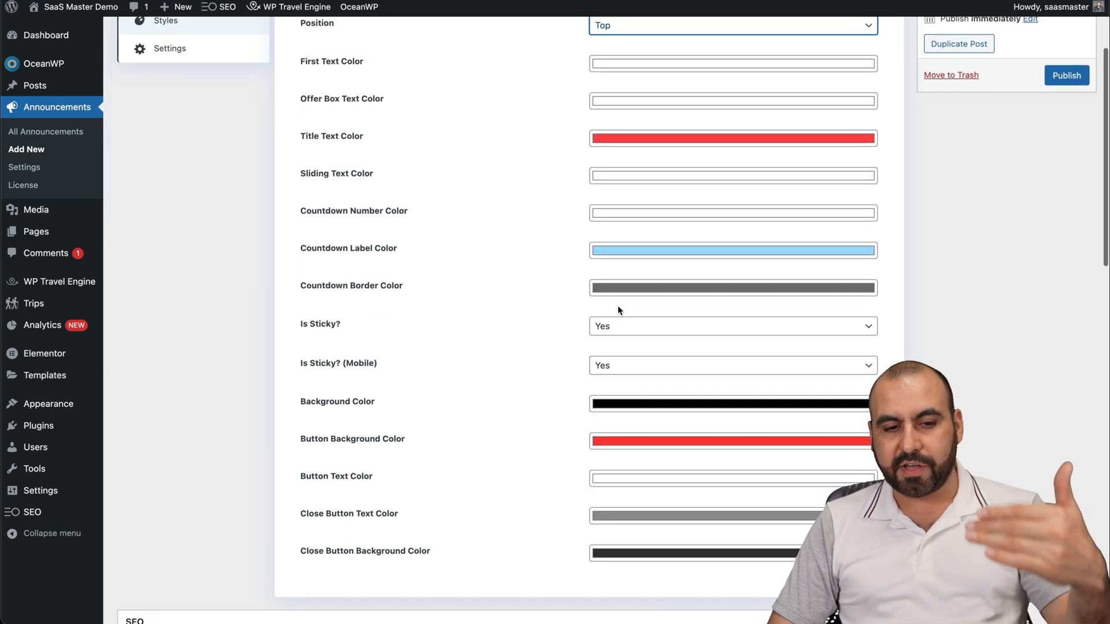
{"action": "scroll", "scroll_direction": "down", "scroll_amount": 3}
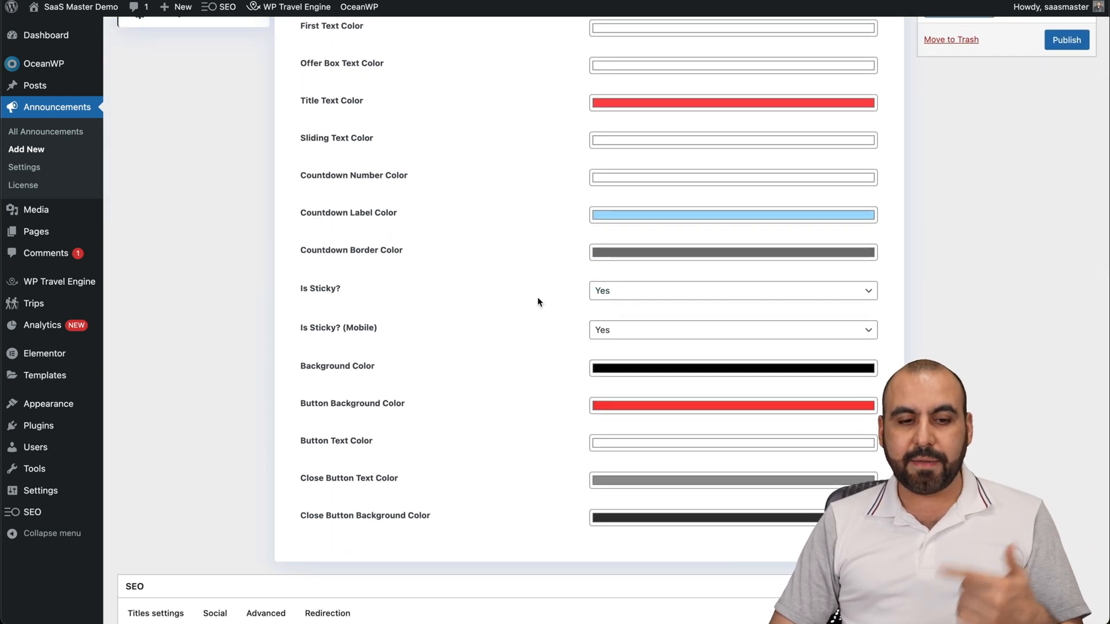
{"action": "mouse_move", "coordinate": [532, 425]}
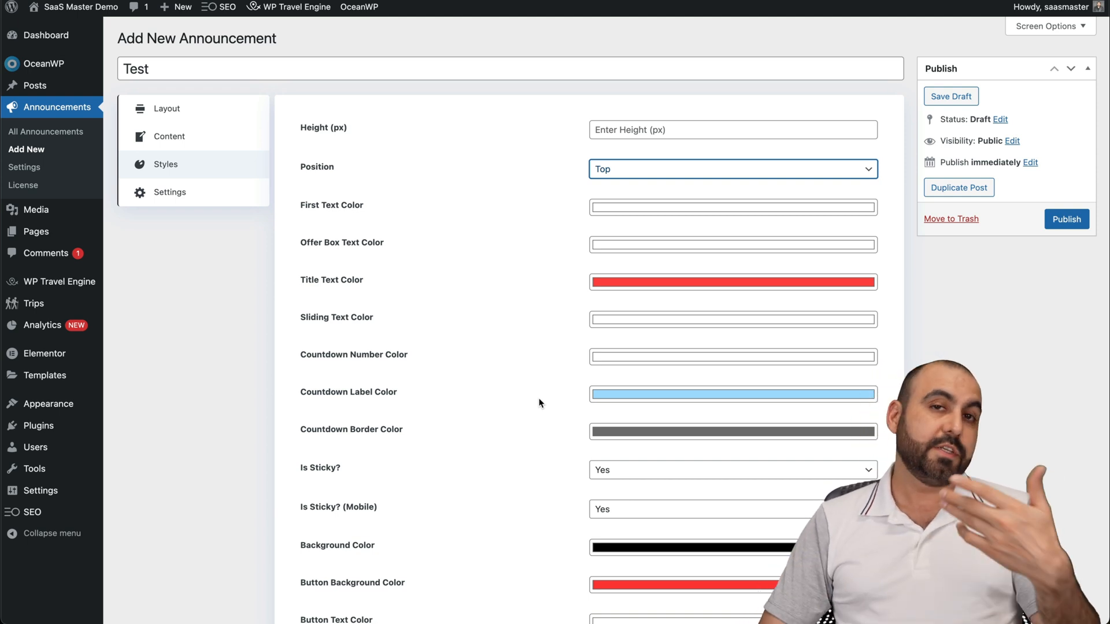
{"action": "mouse_move", "coordinate": [495, 356]}
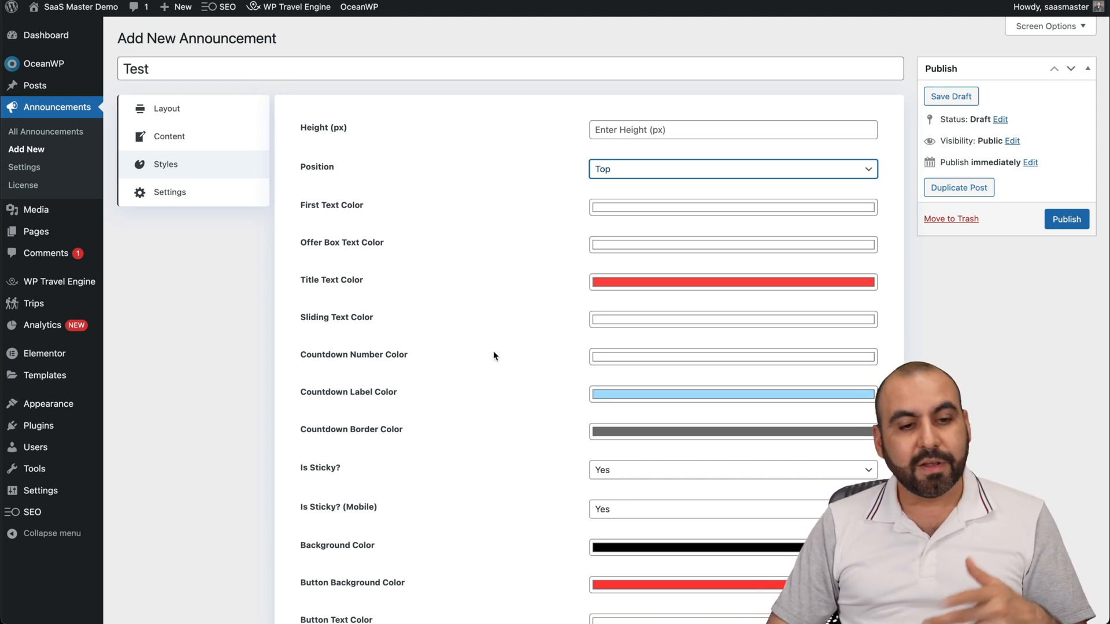
Step: Review Settings: empty start/expiry dates, pages, mobile hiding, delays, all countries allowed
{"action": "left_click", "coordinate": [169, 192]}
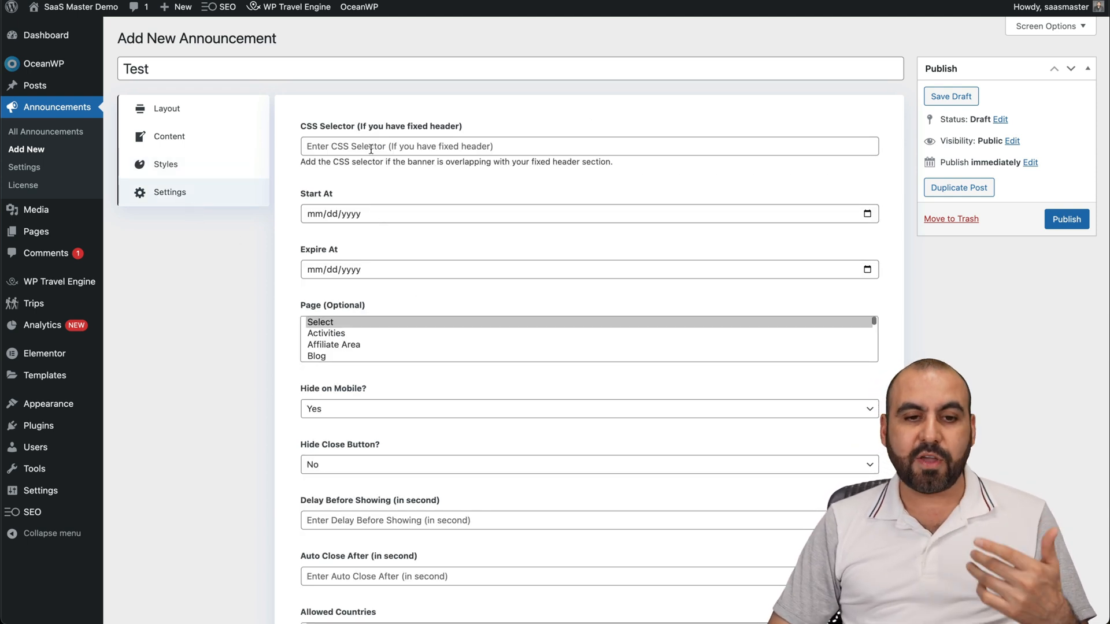
{"action": "mouse_move", "coordinate": [484, 195]}
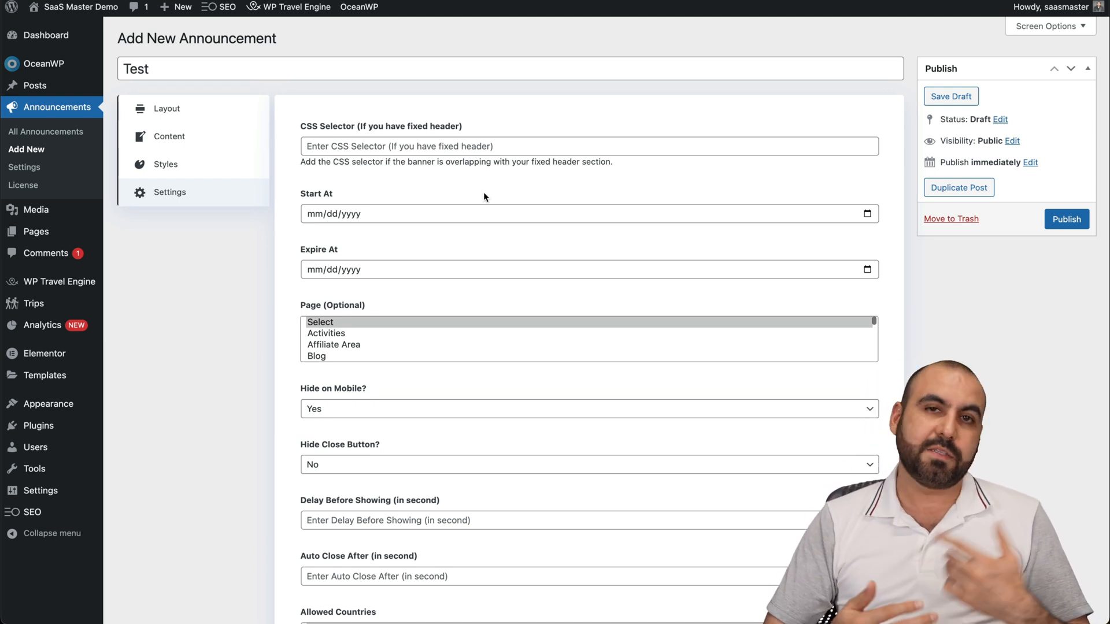
{"action": "scroll", "scroll_direction": "down", "scroll_amount": 3}
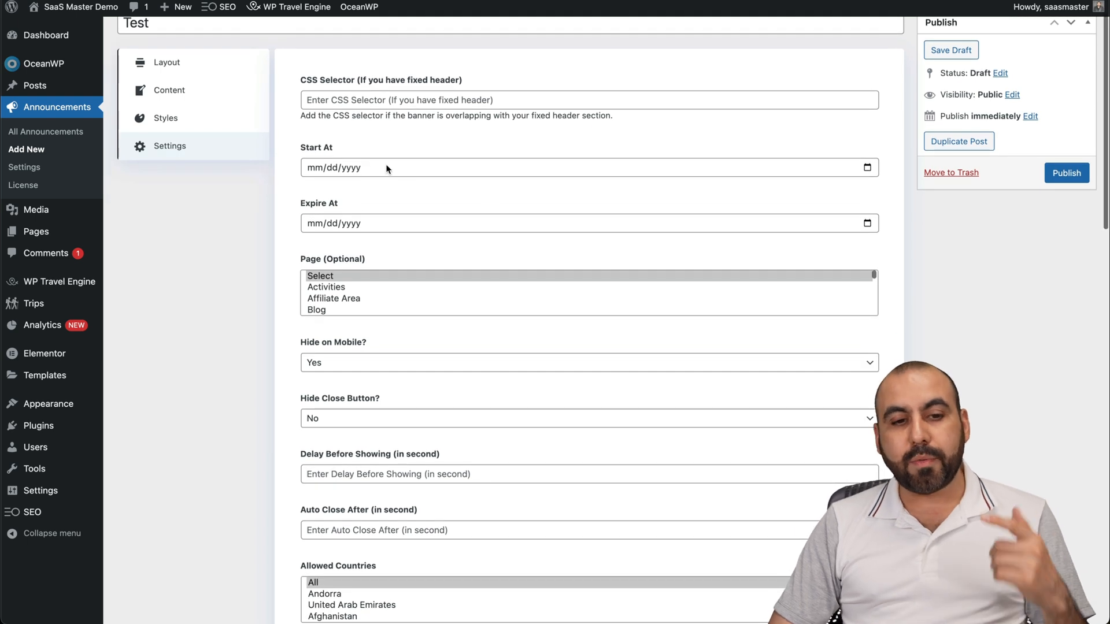
{"action": "mouse_move", "coordinate": [369, 237]}
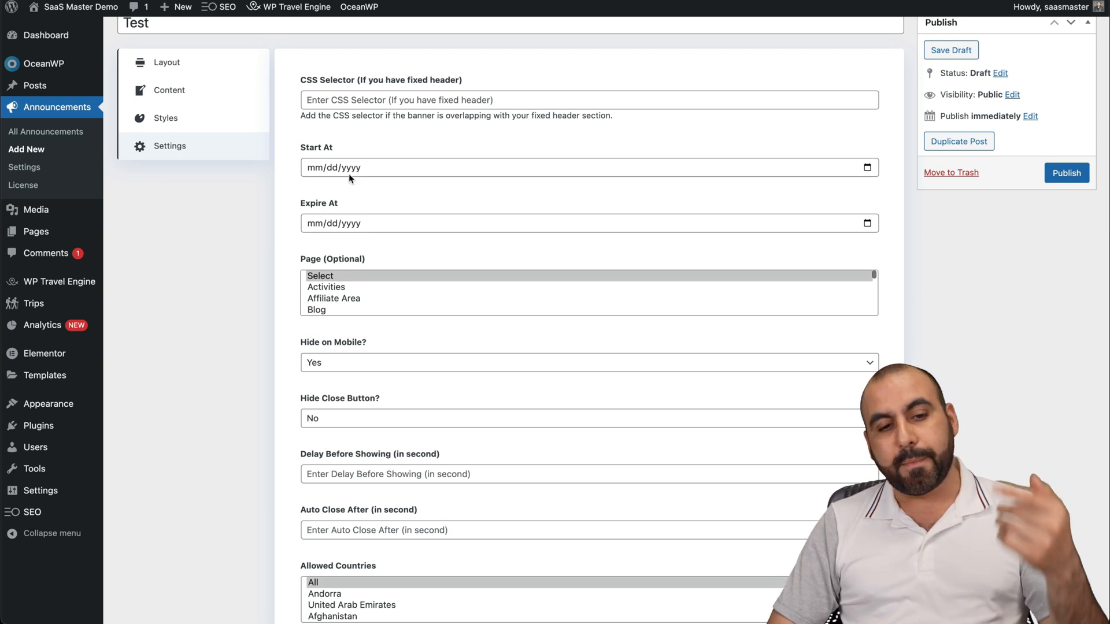
{"action": "mouse_move", "coordinate": [369, 240]}
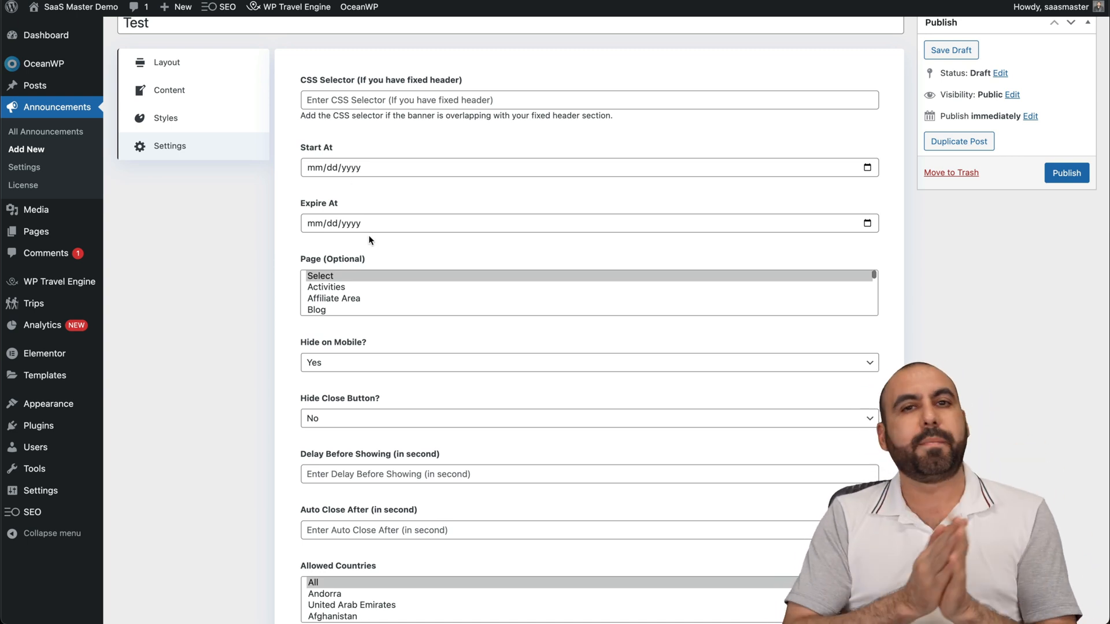
{"action": "scroll", "scroll_direction": "down", "scroll_amount": 3}
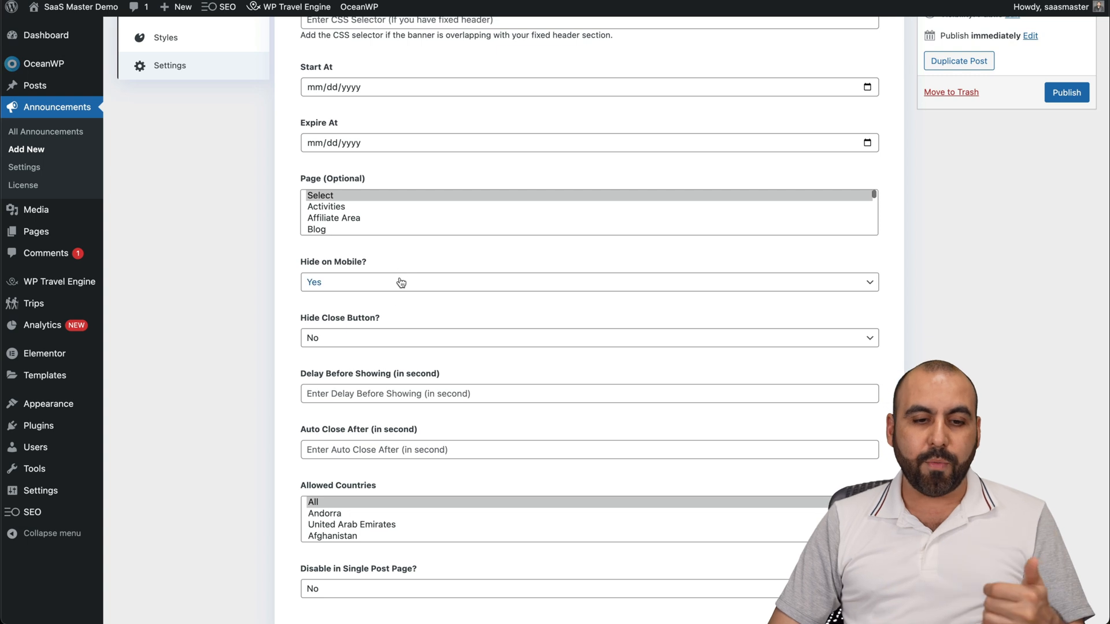
{"action": "scroll", "scroll_direction": "down", "scroll_amount": 3}
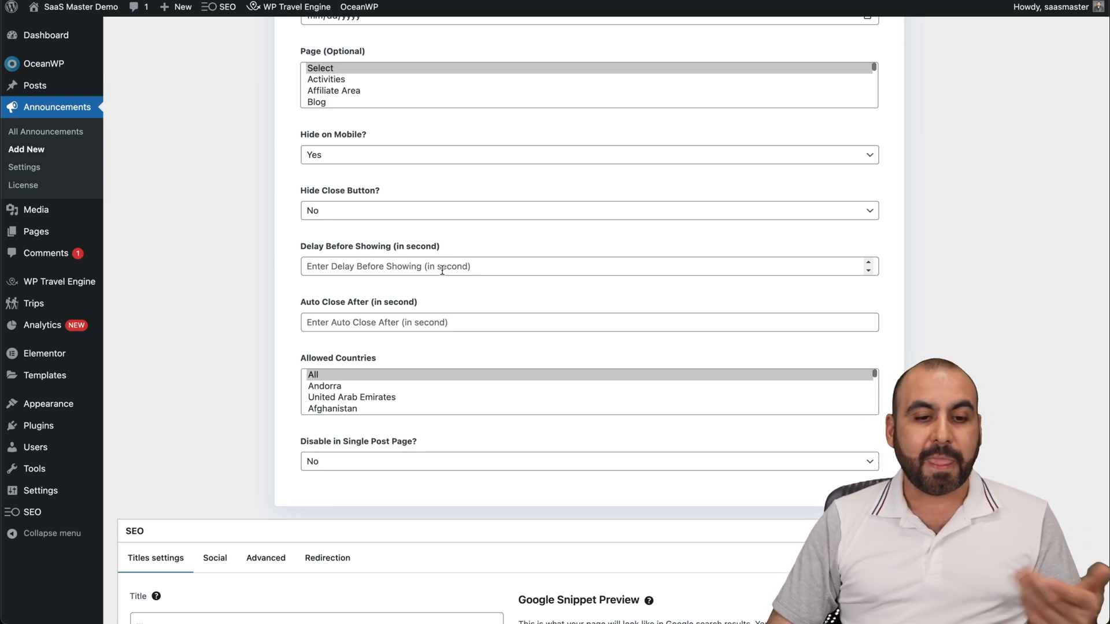
{"action": "mouse_move", "coordinate": [418, 311]}
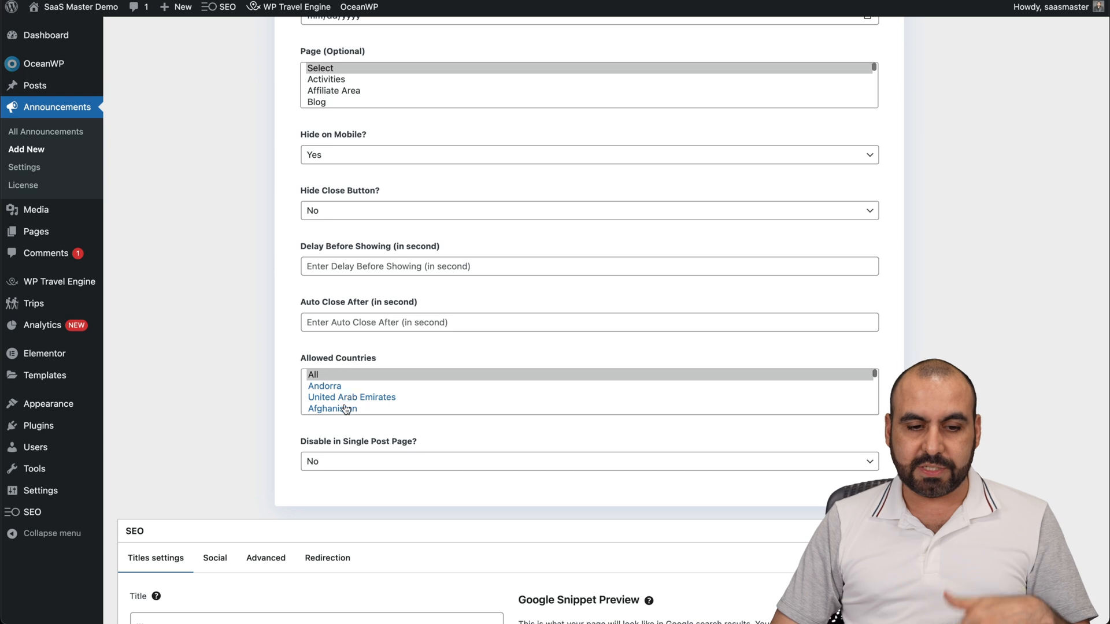
{"action": "mouse_move", "coordinate": [406, 466]}
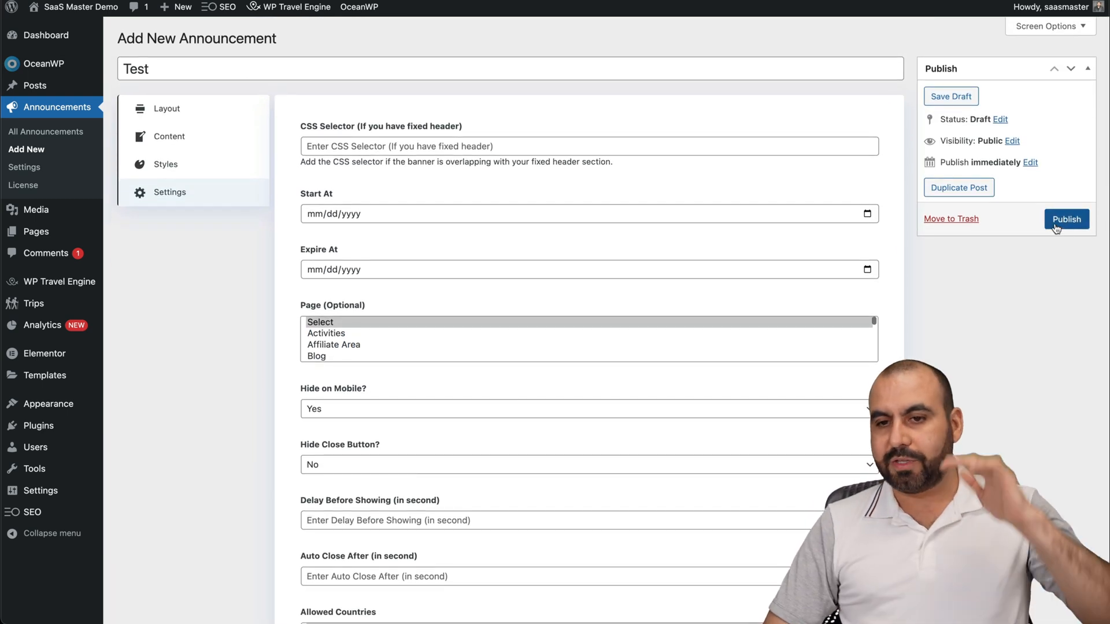
Step: Publish the Test announcement and check its Flat 40% Off SumoDay content fields
{"action": "left_click", "coordinate": [1066, 219]}
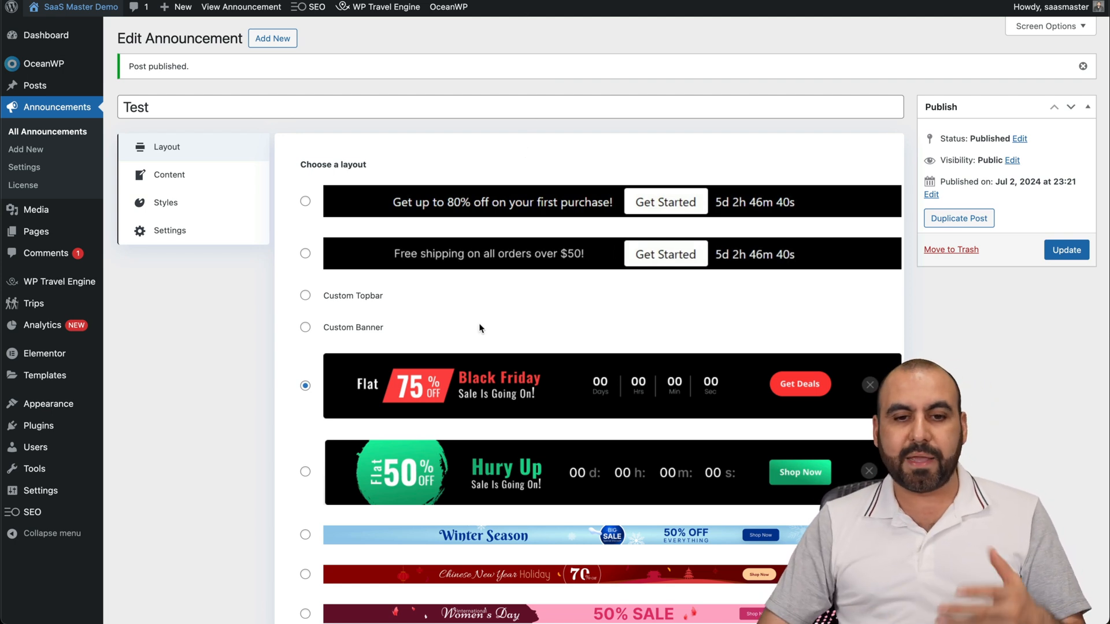
{"action": "left_click", "coordinate": [169, 174]}
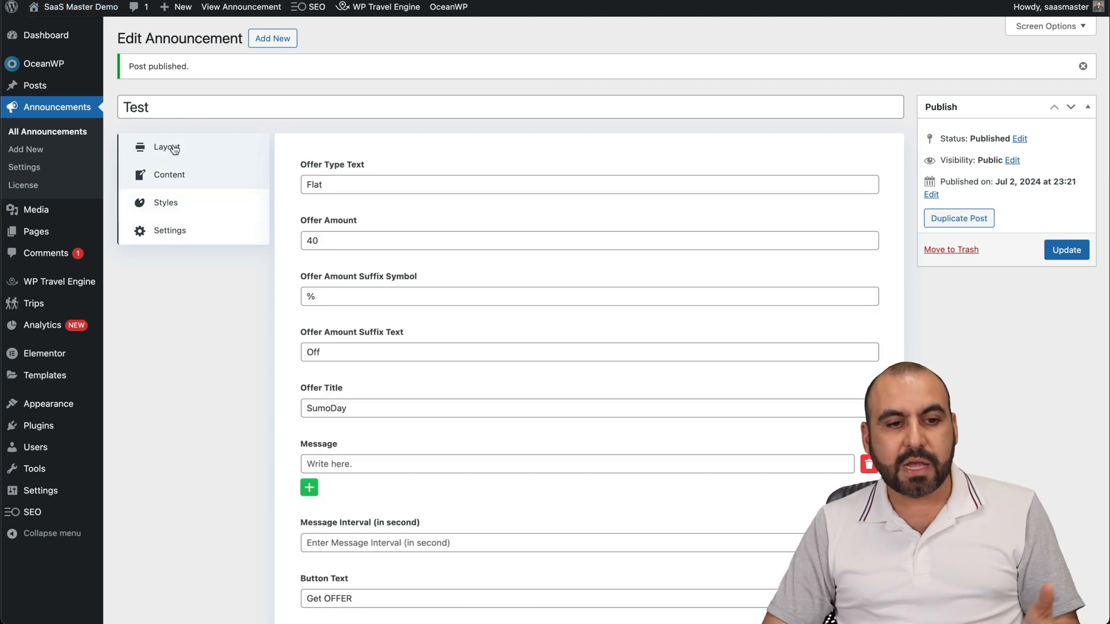
{"action": "left_click", "coordinate": [165, 147]}
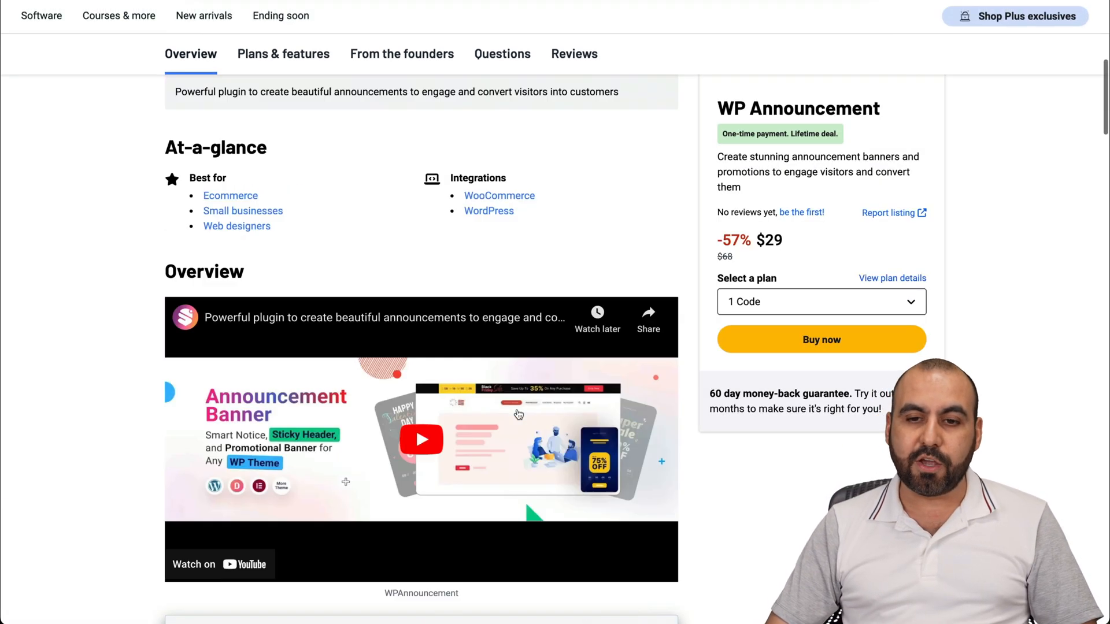
Step: Scroll the AppSumo WP Announcement page to its overview, TL;DR and $29 price
{"action": "scroll", "scroll_direction": "up", "scroll_amount": 3}
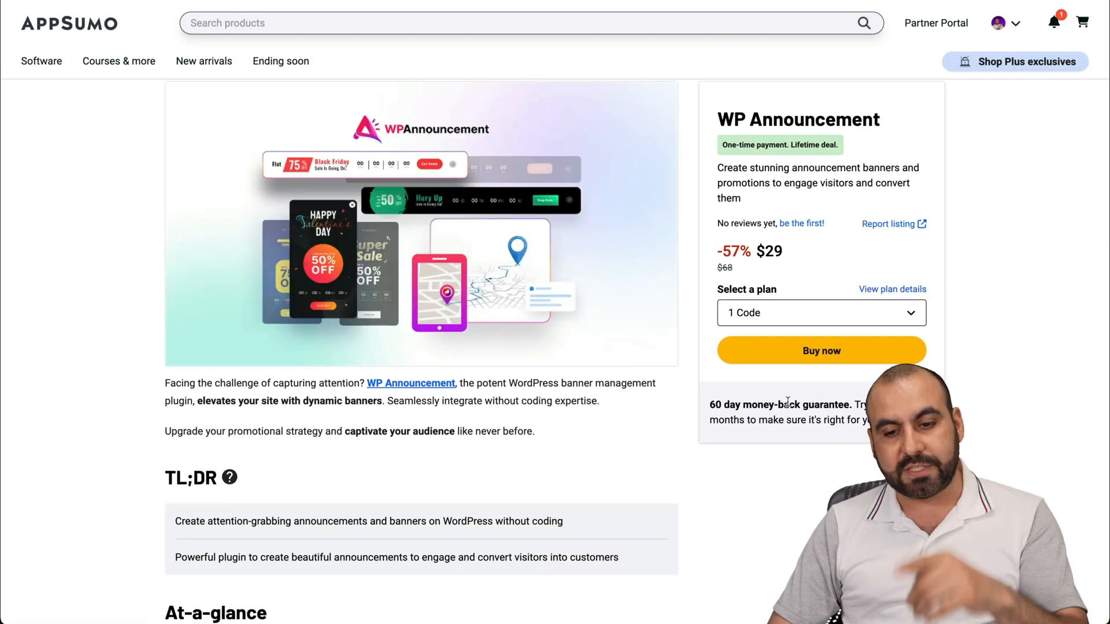